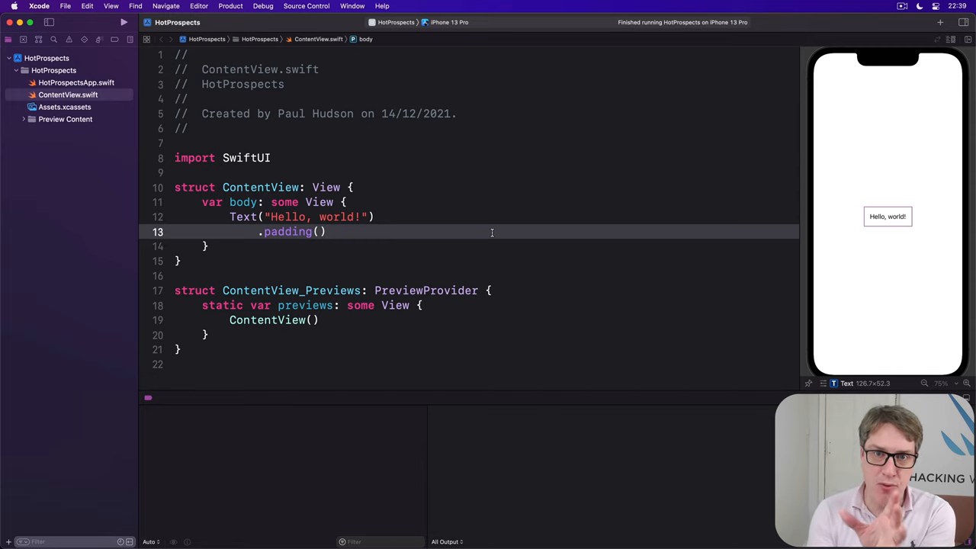
Insert a blank line after import SwiftUI in ContentView.swift
{"action": "left_click", "coordinate": [326, 232]}
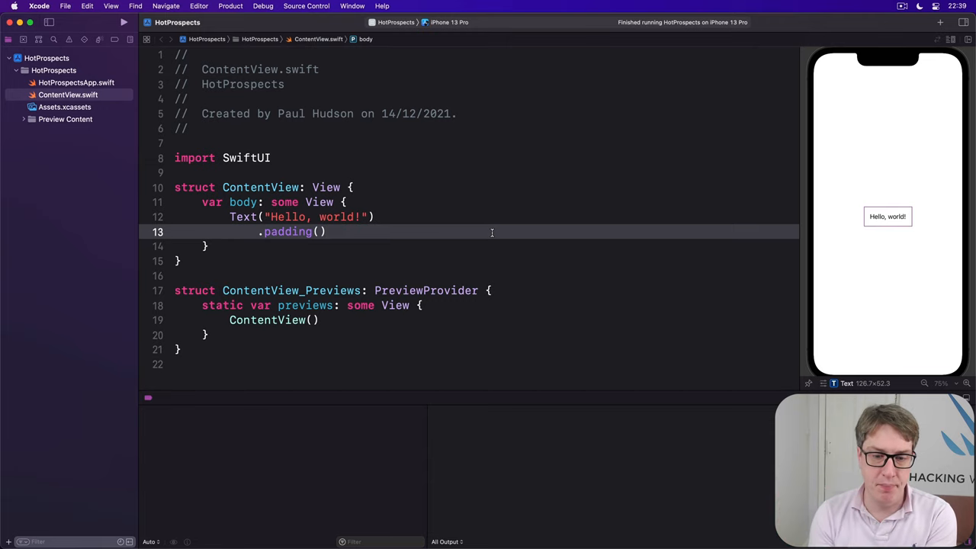
{"action": "left_click", "coordinate": [327, 232]}
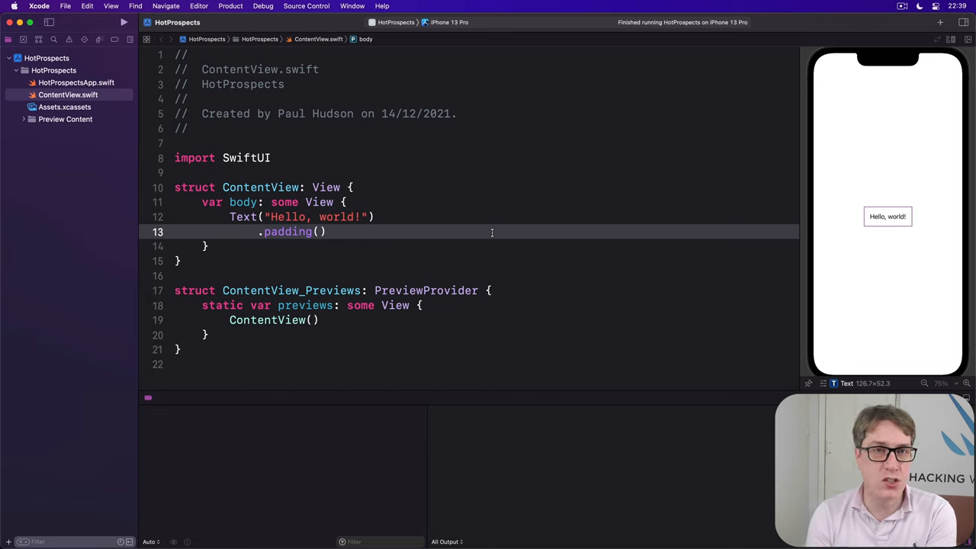
{"action": "left_click", "coordinate": [326, 232]}
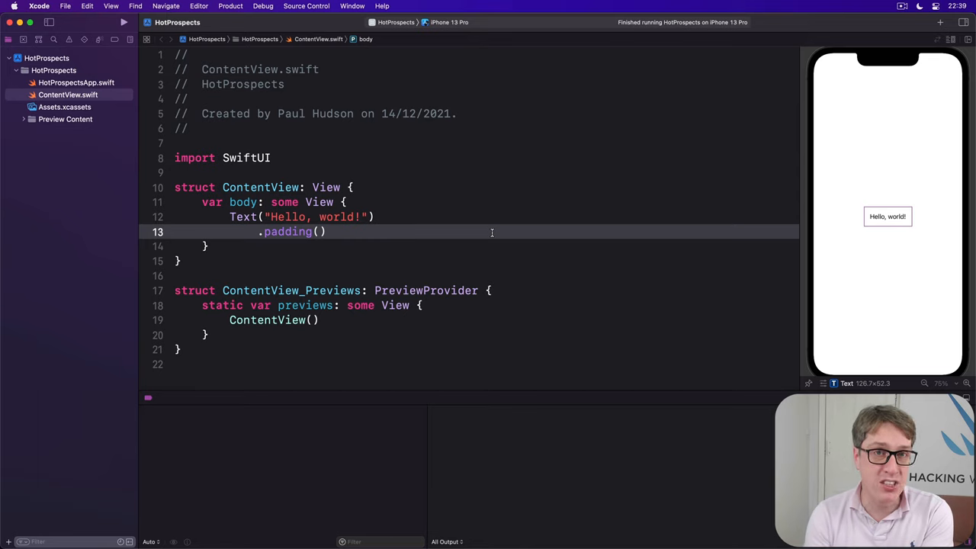
{"action": "left_click", "coordinate": [327, 232]}
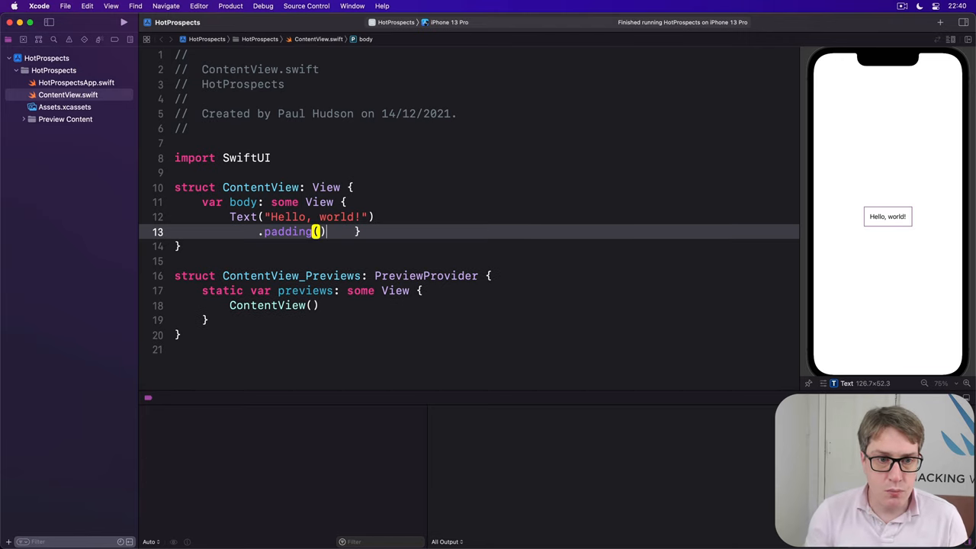
{"action": "key", "text": "return"}
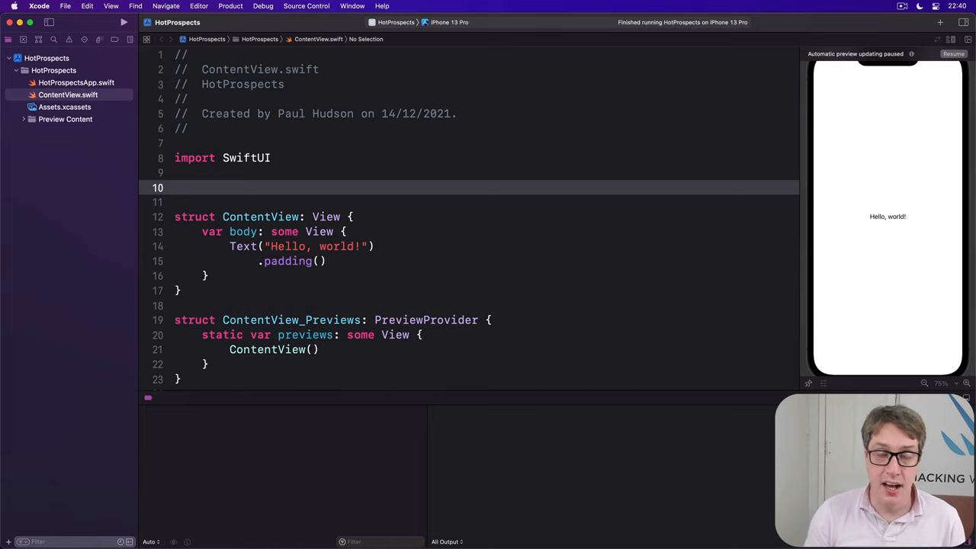
{"action": "scroll", "scroll_direction": "up", "scroll_amount": 3}
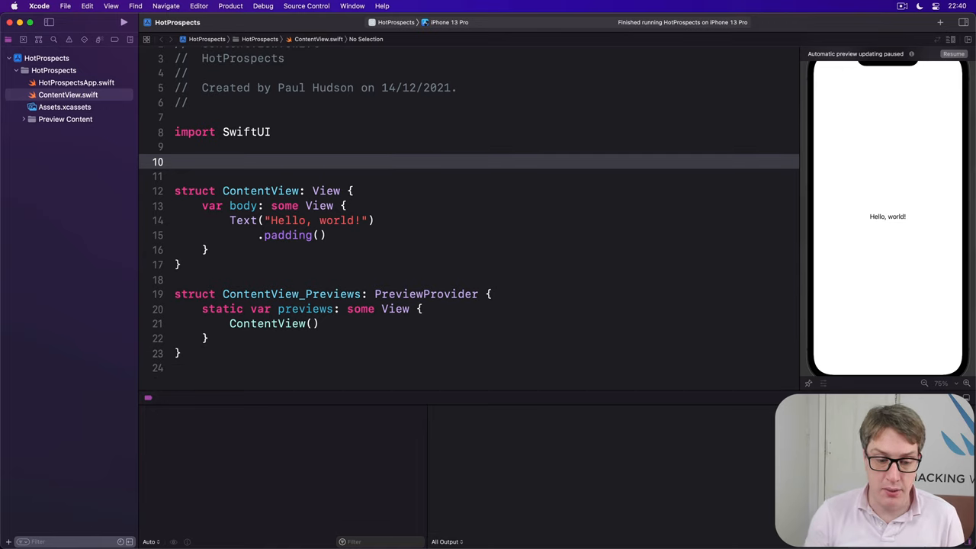
{"action": "type", "text": "@M"}
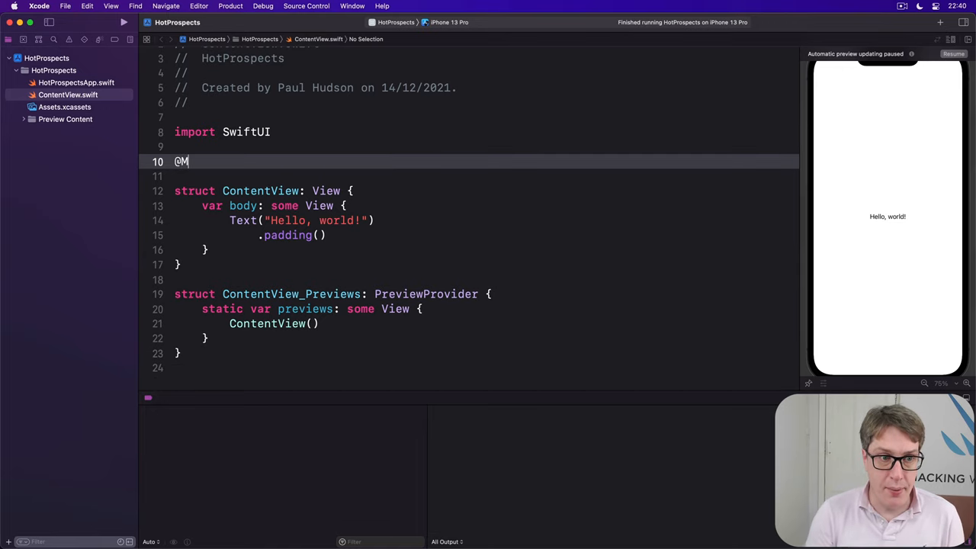
{"action": "type", "text": "ainActor class"}
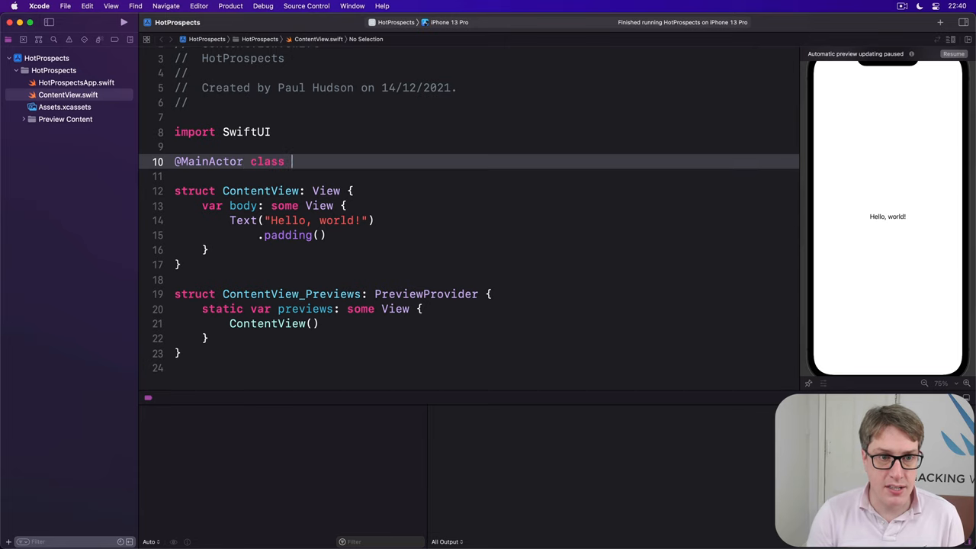
{"action": "type", "text": "DelayedUpd"}
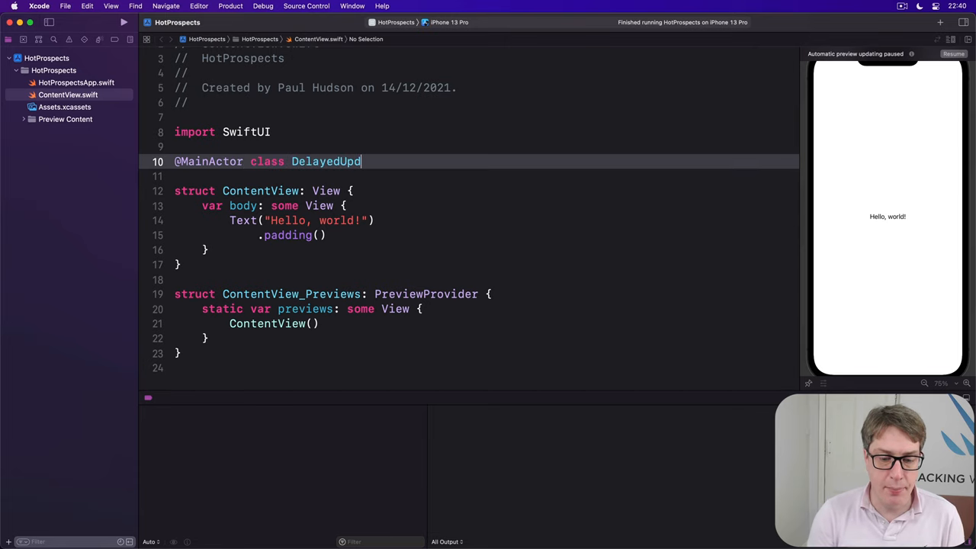
{"action": "type", "text": "a"}
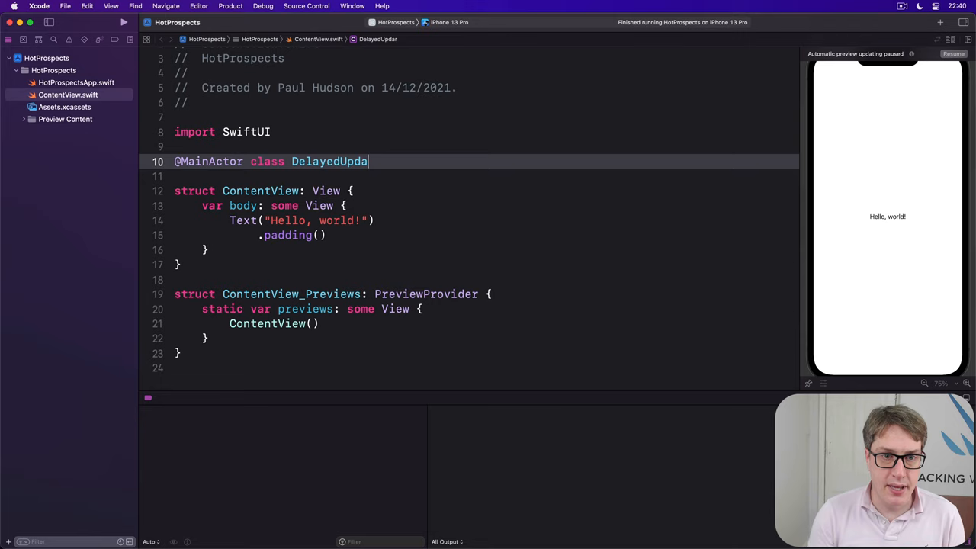
{"action": "type", "text": "ter: ObservableObject {"}
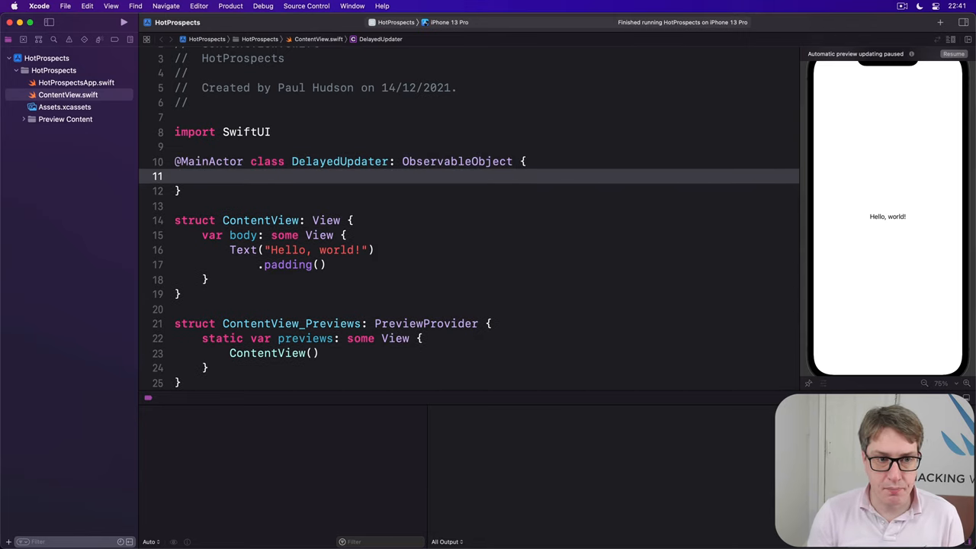
{"action": "type", "text": "@Publoi"}
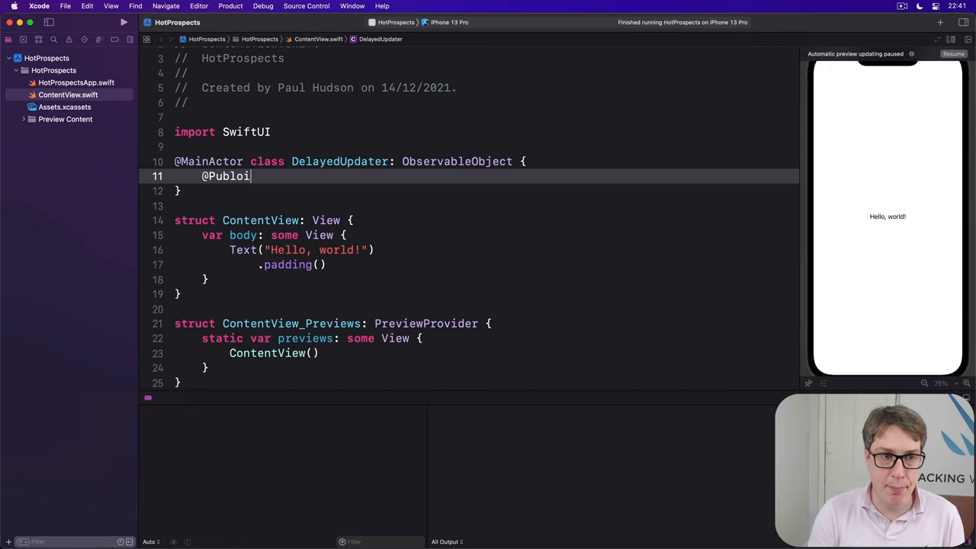
{"action": "type", "text": "shed var value ="}
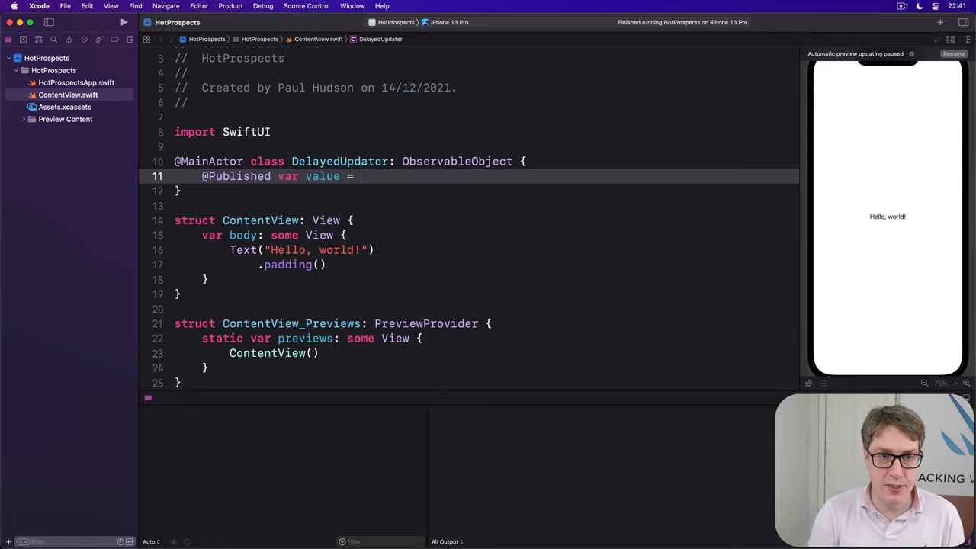
{"action": "type", "text": "0"}
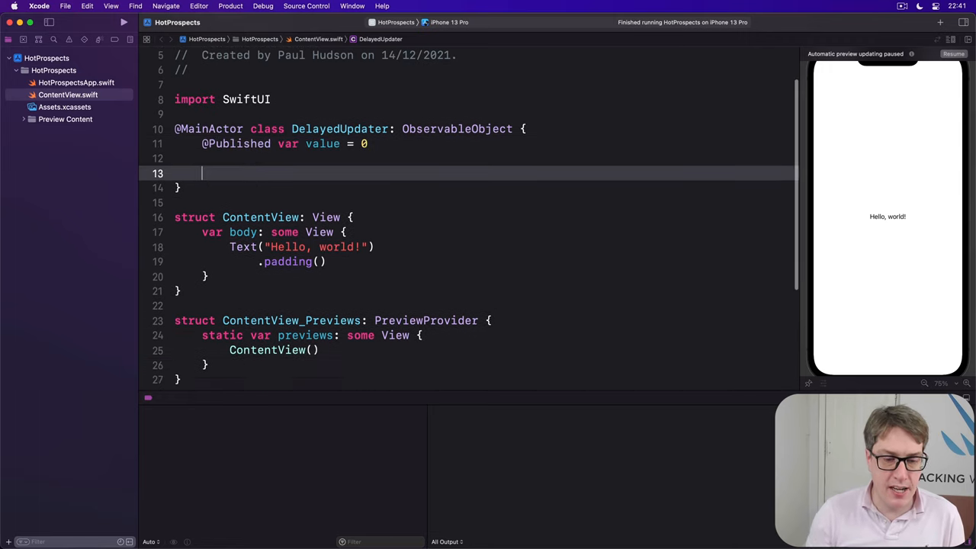
Write init() looping 1...10 with DispatchQueue.main.asyncAfter deadline .now() + Double(i)
{"action": "type", "text": "init() {"}
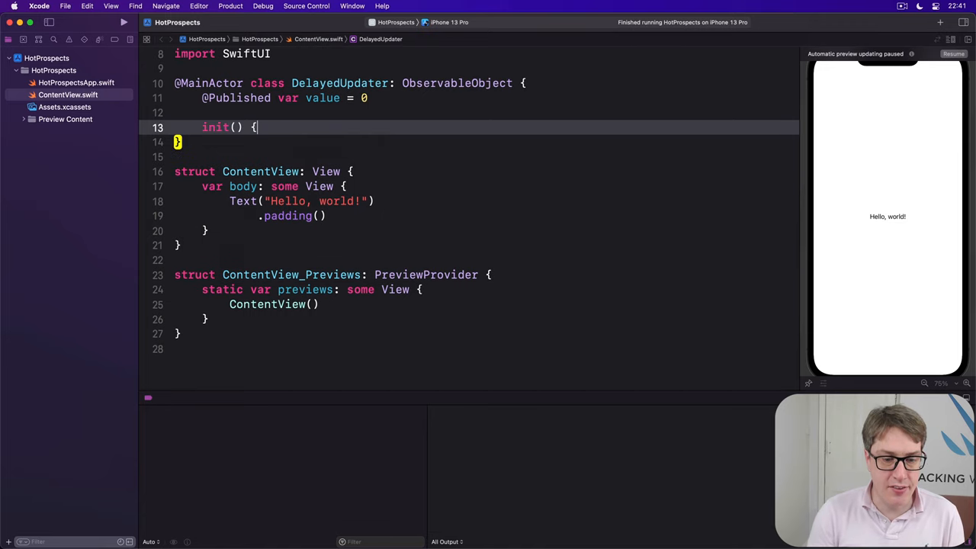
{"action": "type", "text": "for i i"}
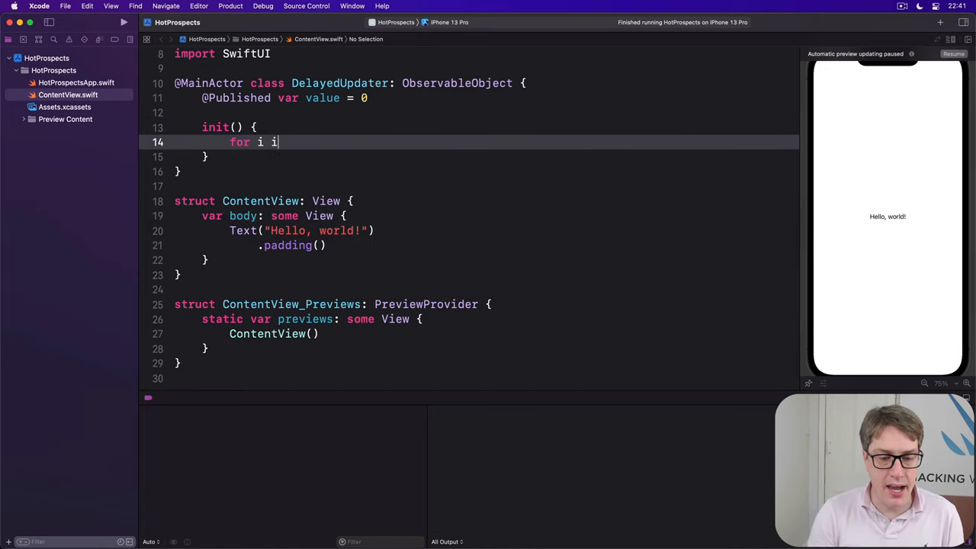
{"action": "type", "text": "n 1...10 {"}
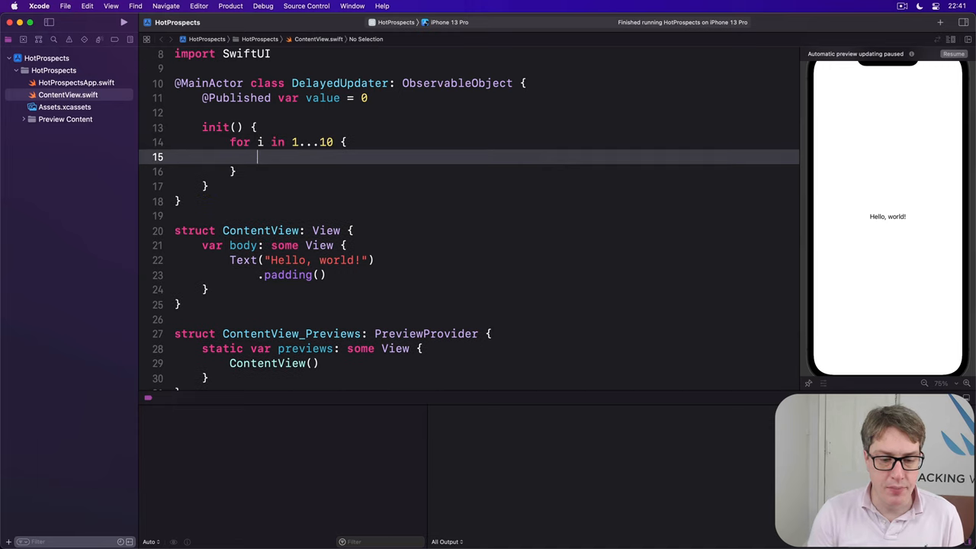
{"action": "type", "text": "Dispatc"}
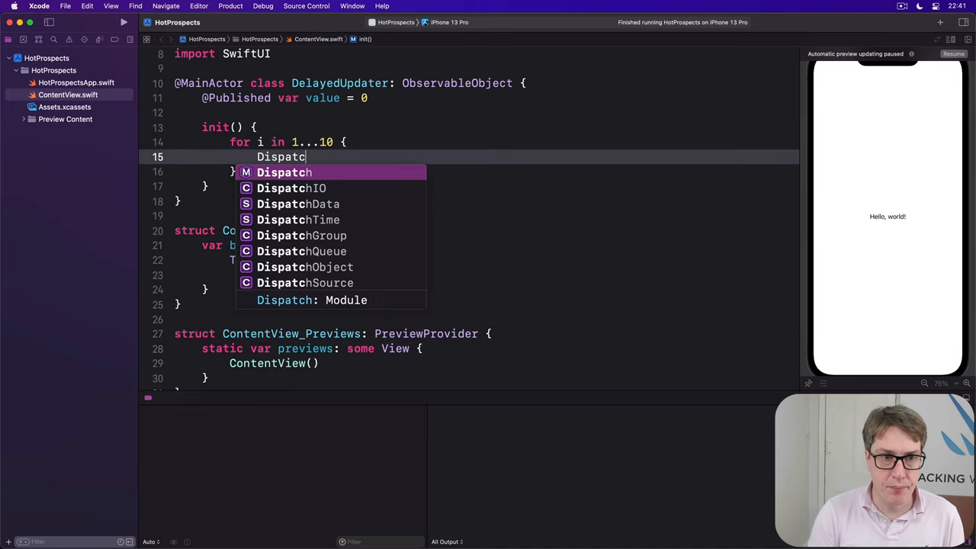
{"action": "type", "text": "Queue.main"}
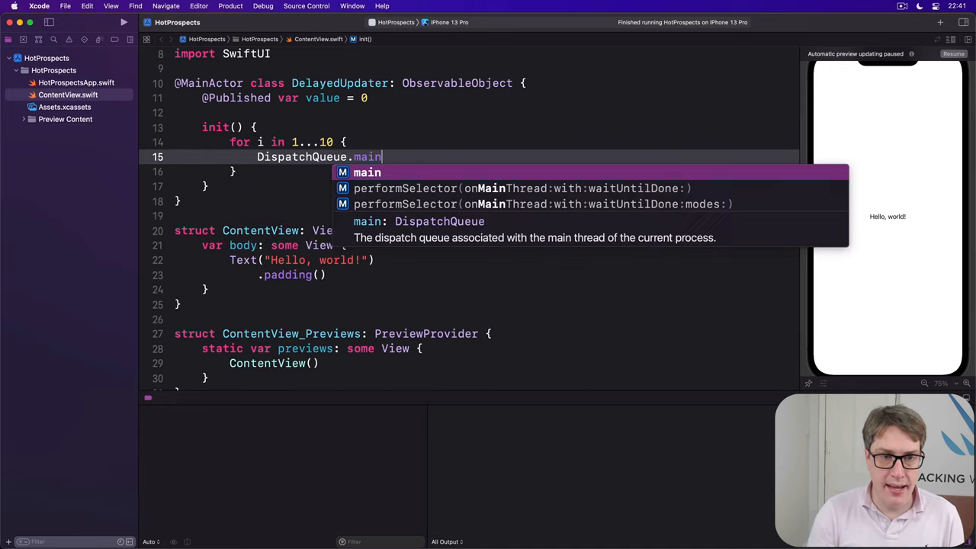
{"action": "type", "text": ".asyncAfter(deadline:"}
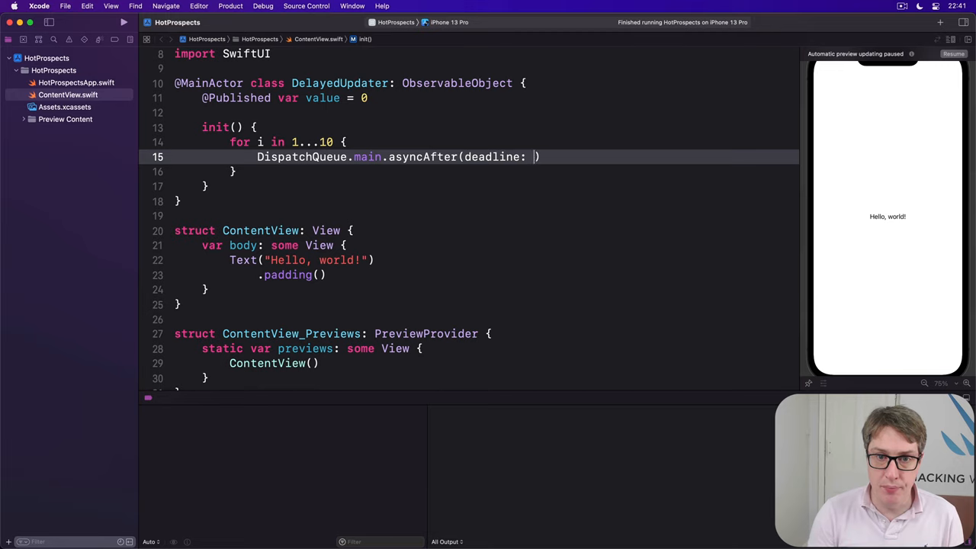
{"action": "type", "text": ".now() + )"}
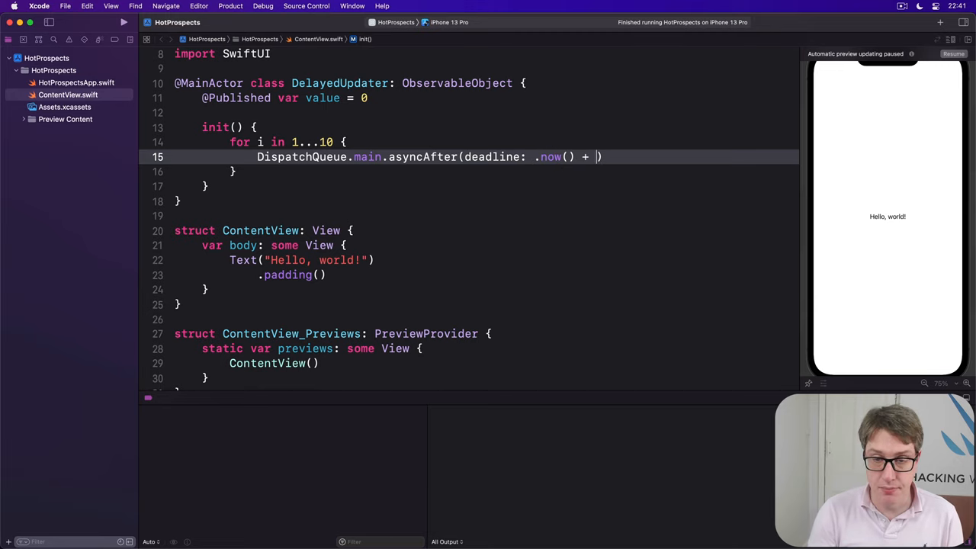
{"action": "type", "text": "Double("}
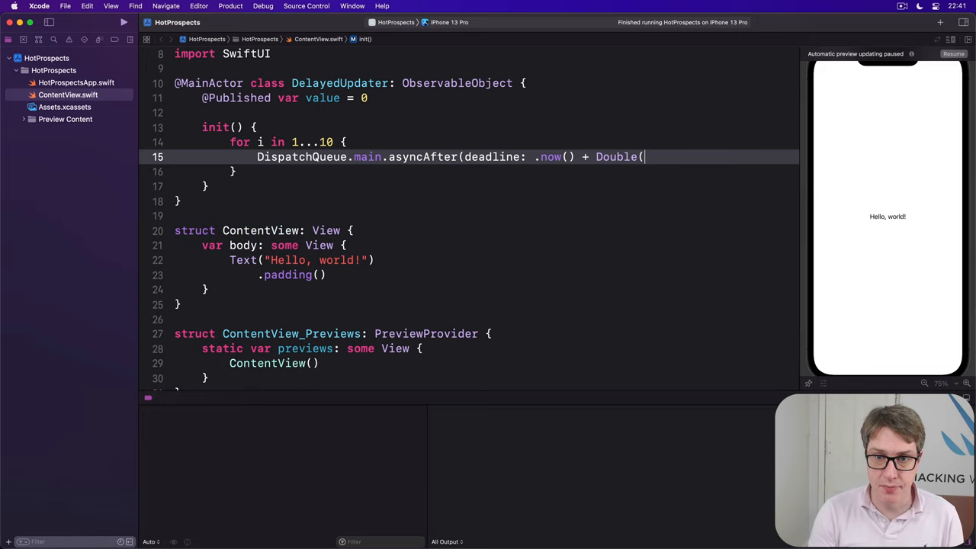
{"action": "type", "text": "i)) {"}
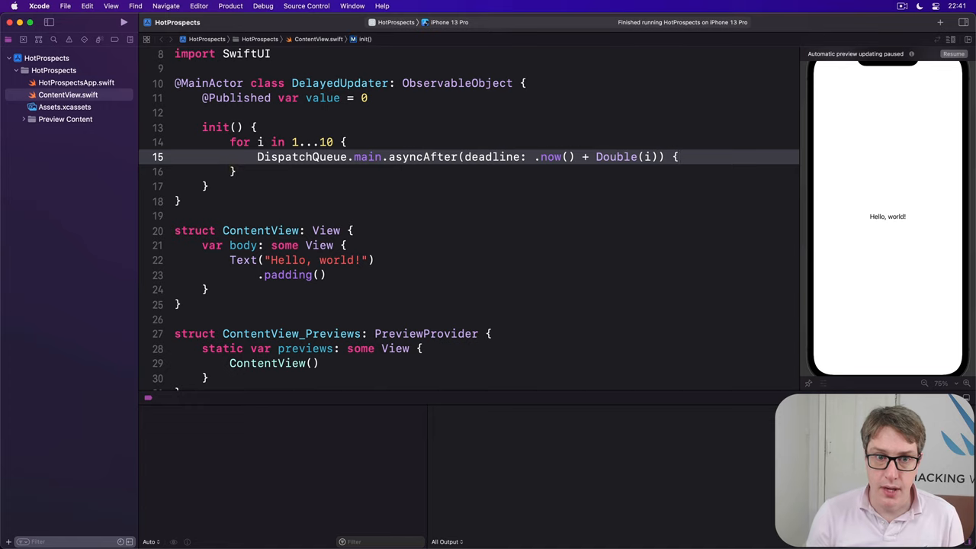
Increment self.value += 1 inside each delayed closure
{"action": "key", "text": "return"}
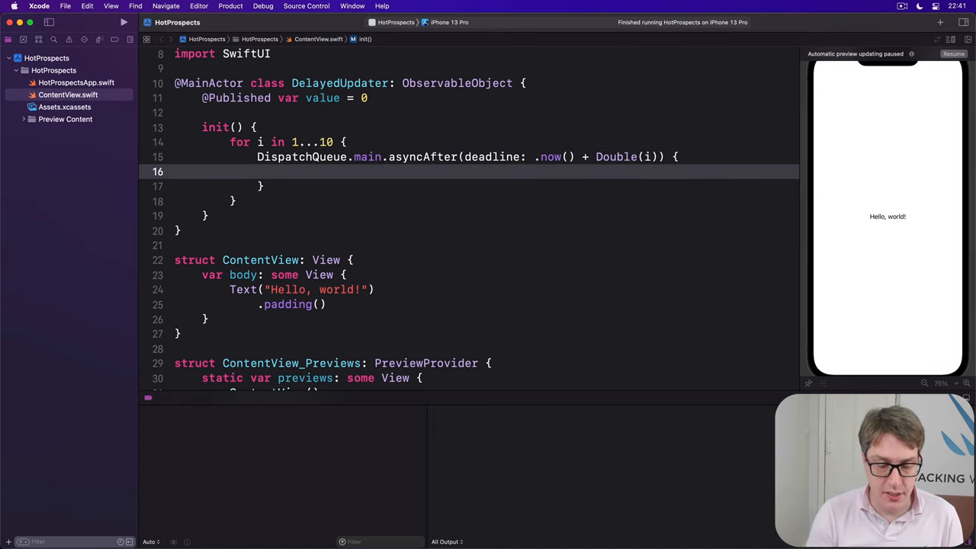
{"action": "type", "text": "self.valoue"}
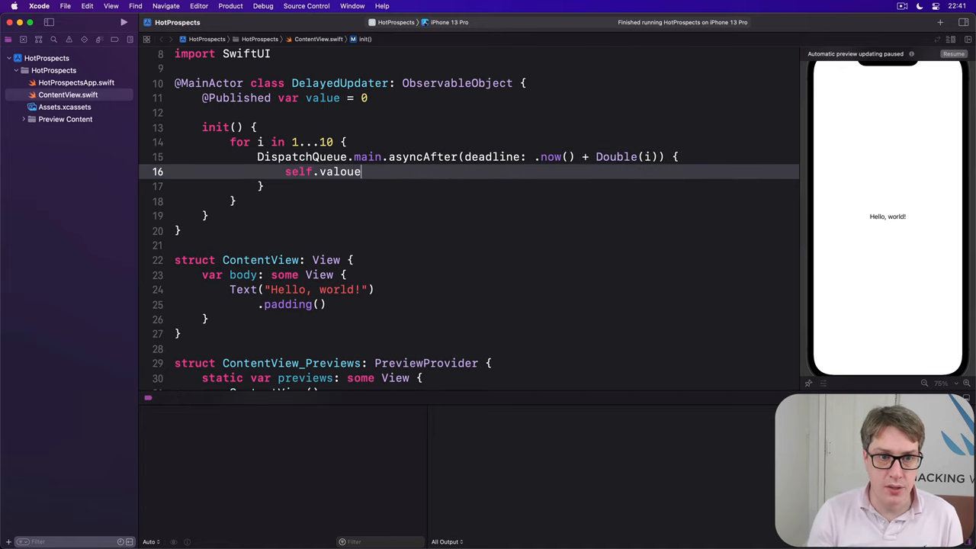
{"action": "type", "text": "+="}
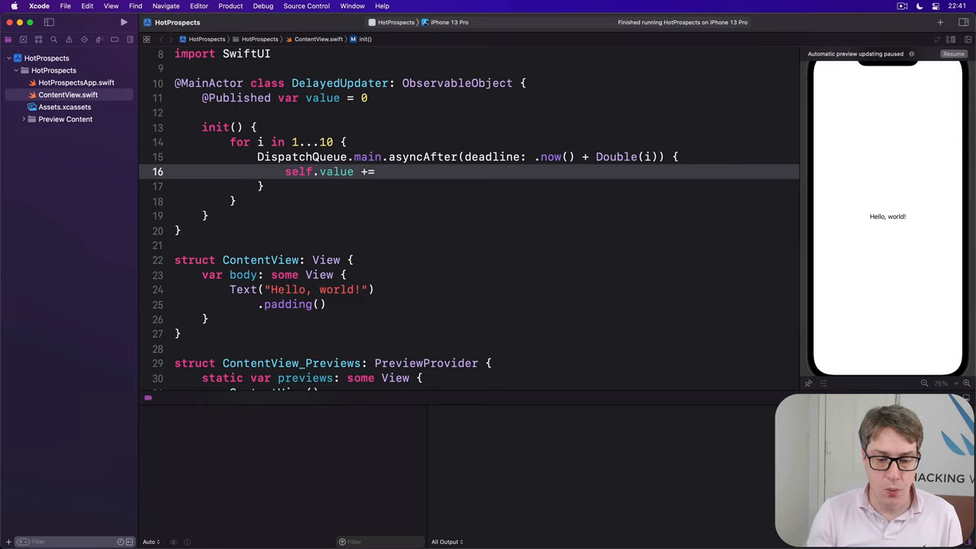
{"action": "type", "text": "1"}
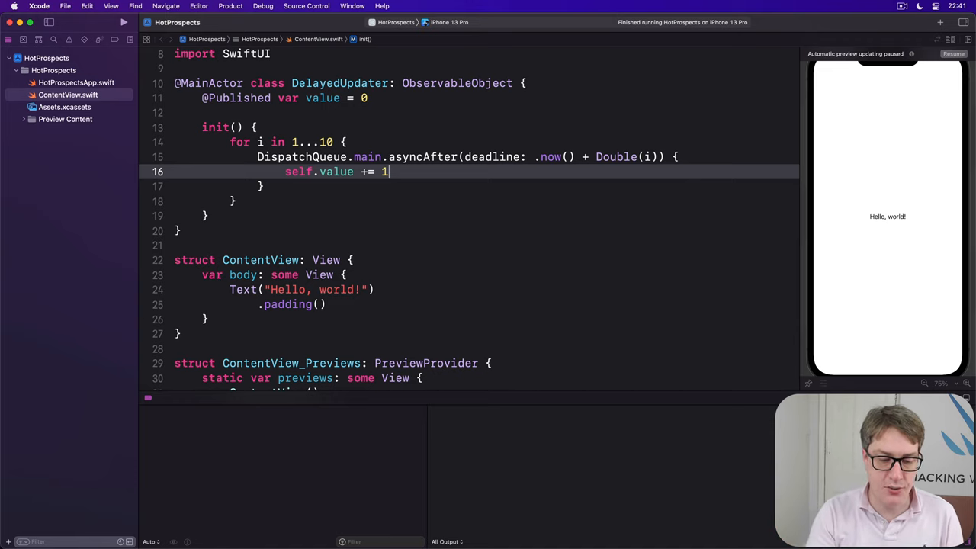
{"action": "scroll", "scroll_direction": "down", "scroll_amount": 3}
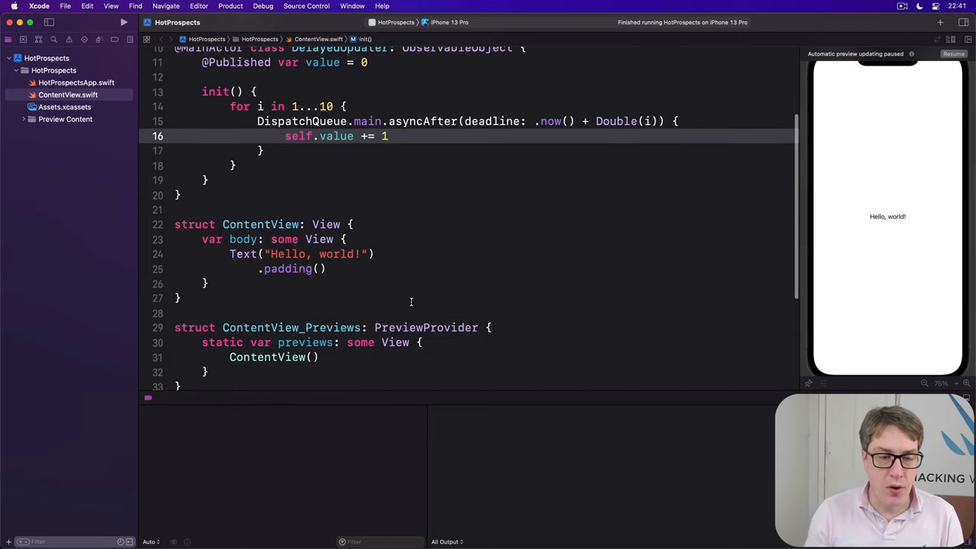
{"action": "key", "text": "return"}
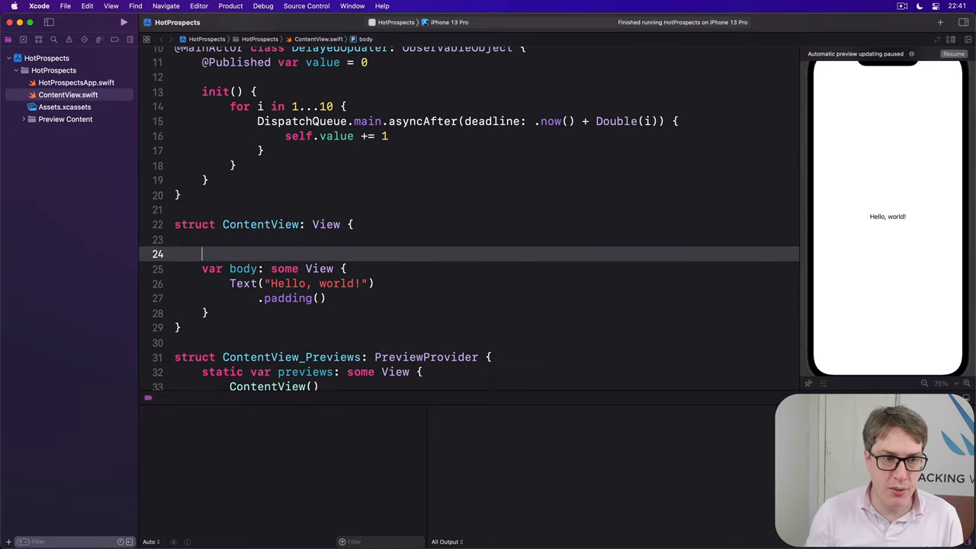
{"action": "type", "text": "@StateObject private up"}
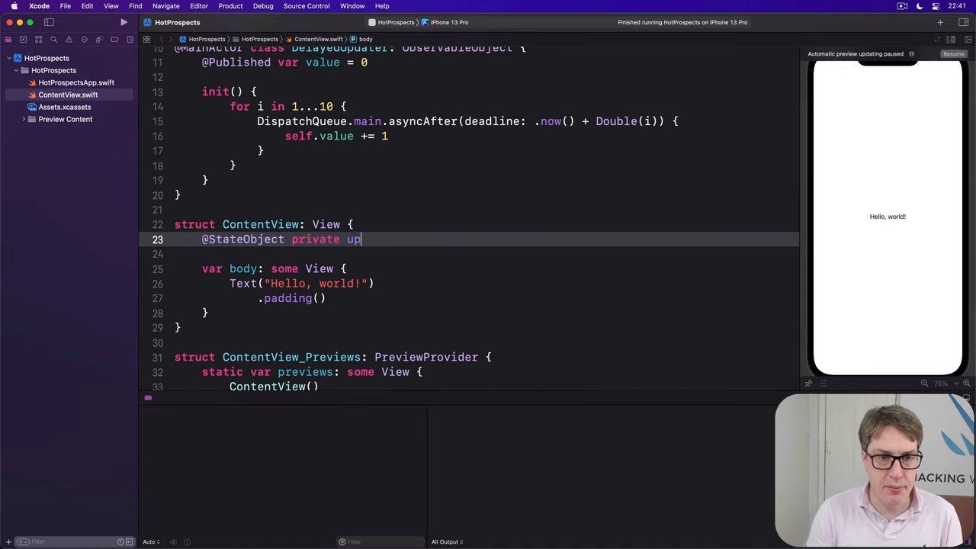
{"action": "type", "text": "var updater = DelayedUpdater("}
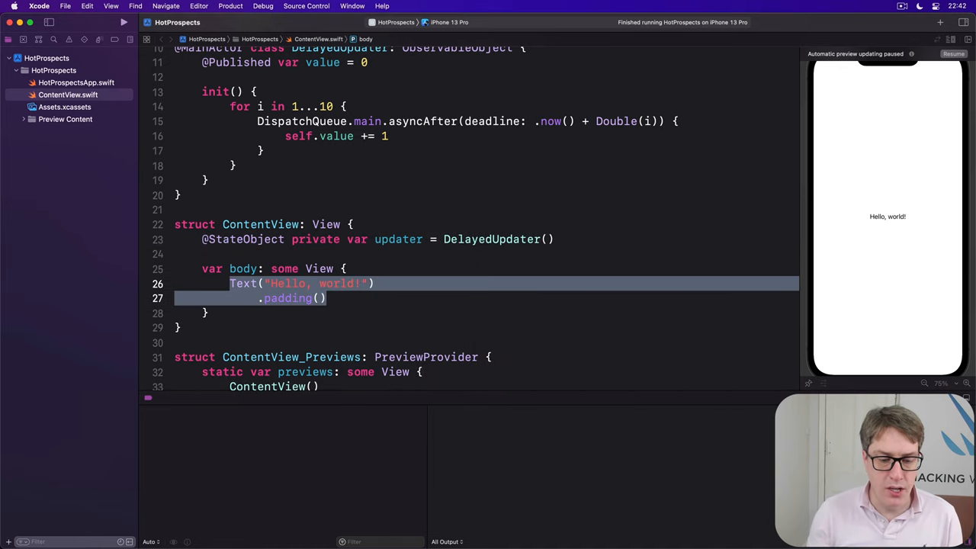
{"action": "type", "text": "Value is \\u\")"}
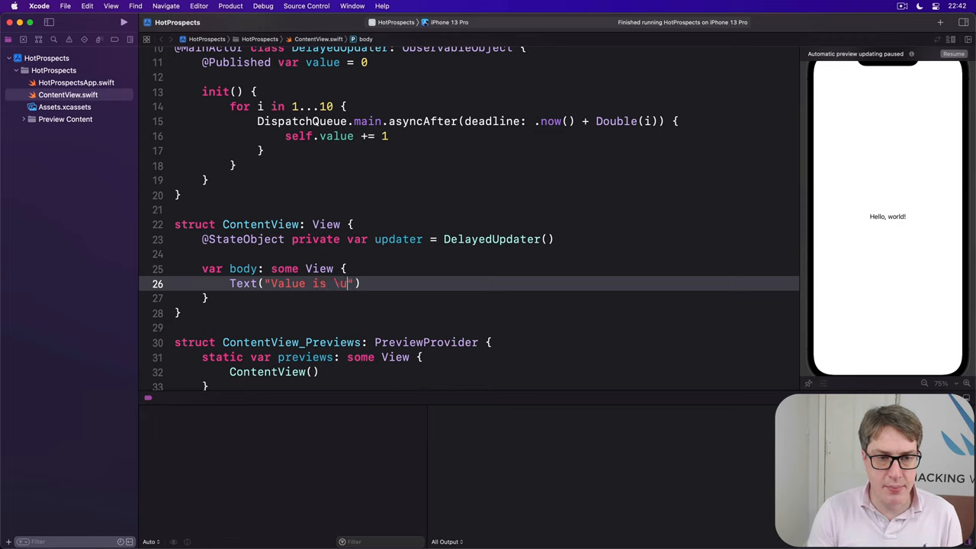
{"action": "type", "text": "(updater.valu"}
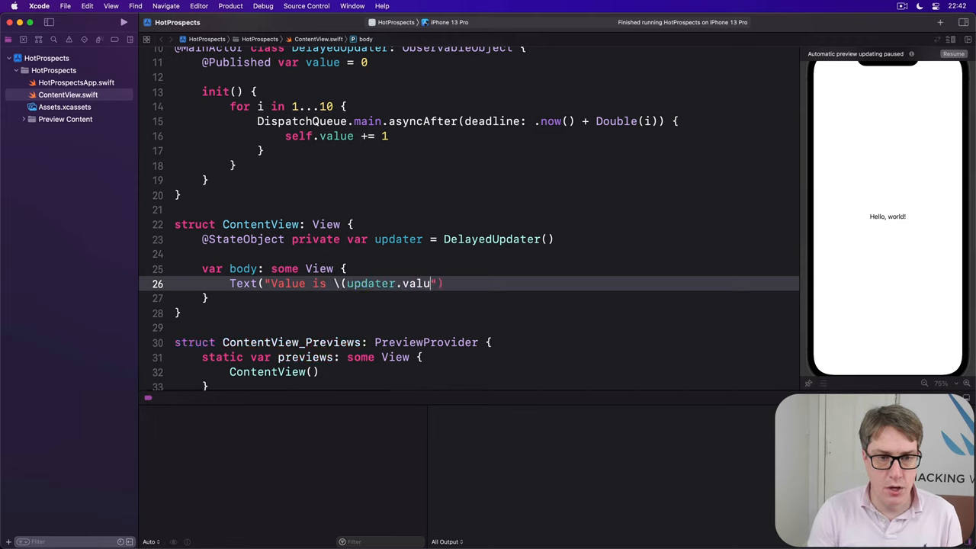
{"action": "type", "text": "e)"}
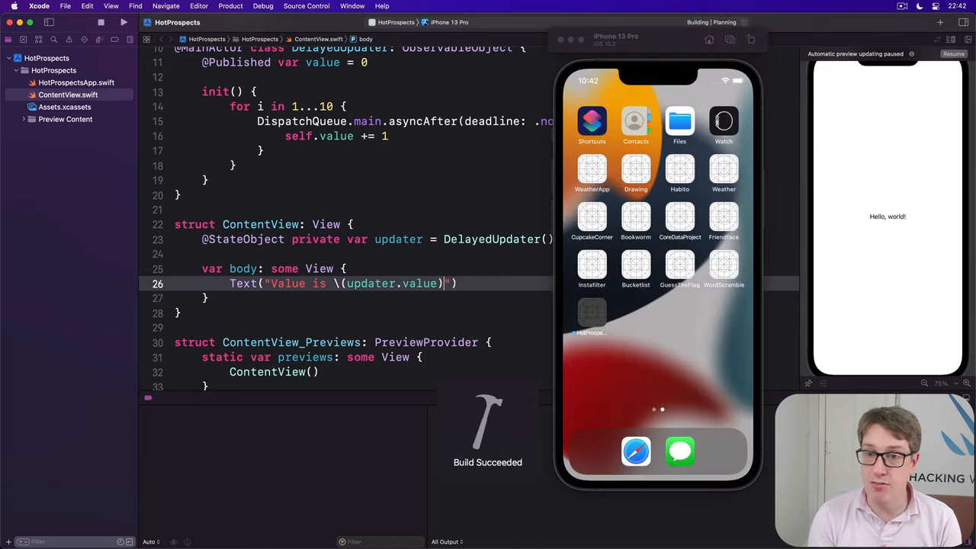
{"action": "left_click", "coordinate": [125, 23]}
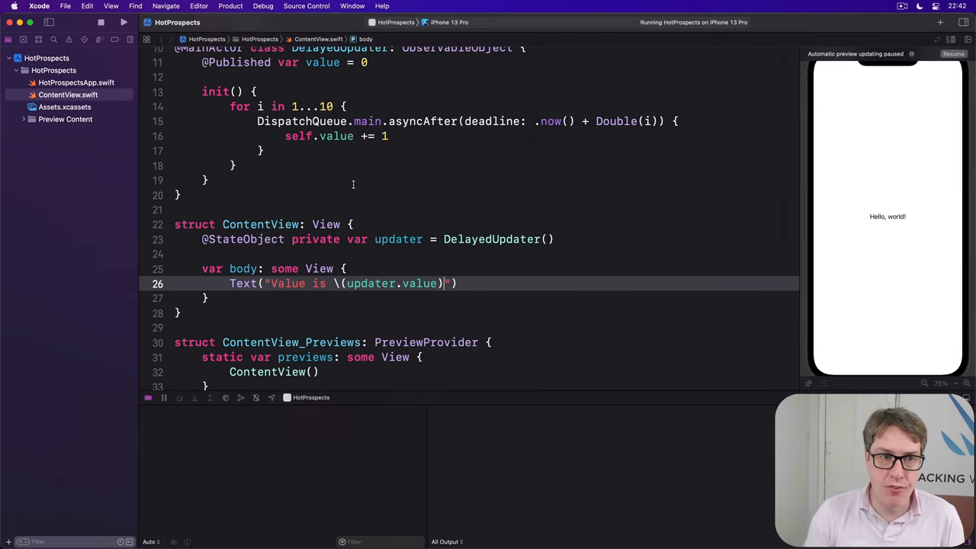
{"action": "scroll", "scroll_direction": "up", "scroll_amount": 3}
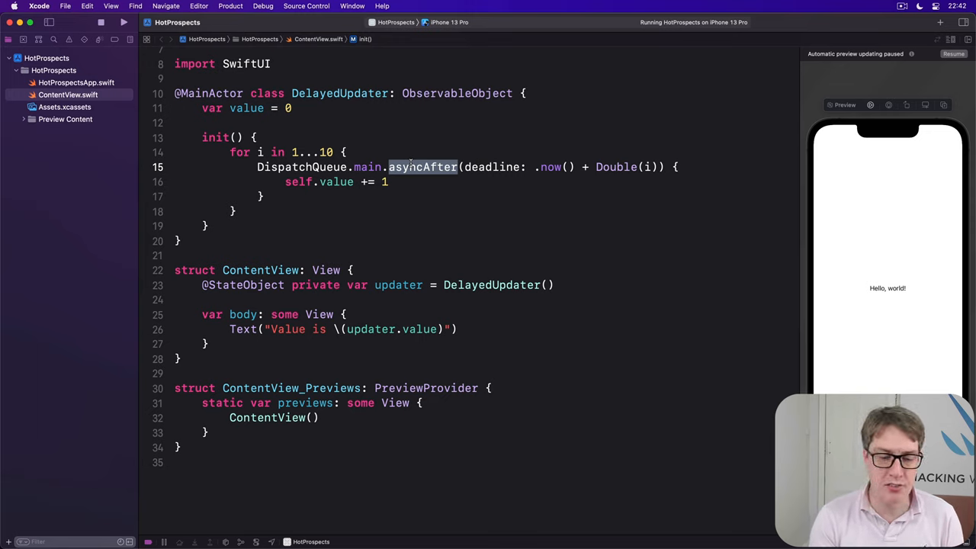
Add a willSet observer block to var value = 0
{"action": "left_click", "coordinate": [247, 107]}
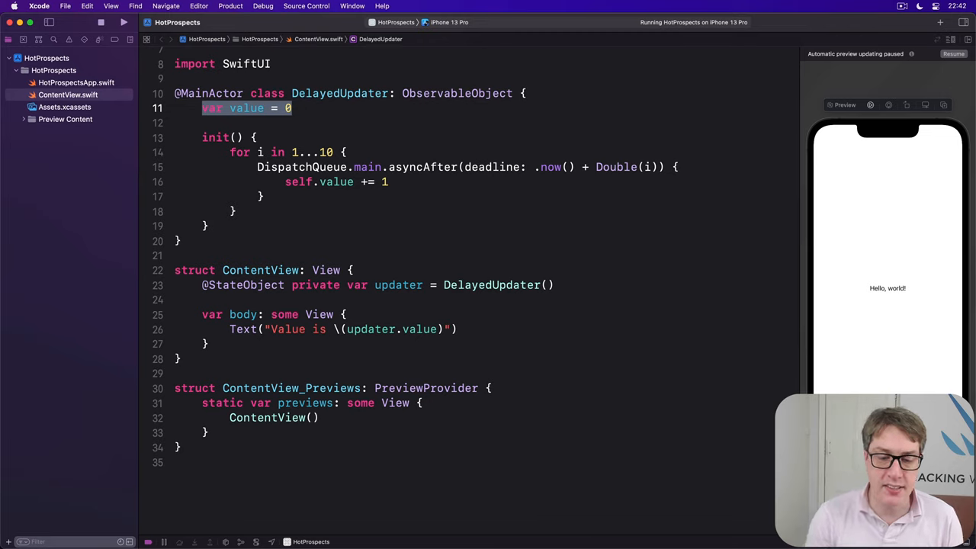
{"action": "left_click", "coordinate": [292, 107]}
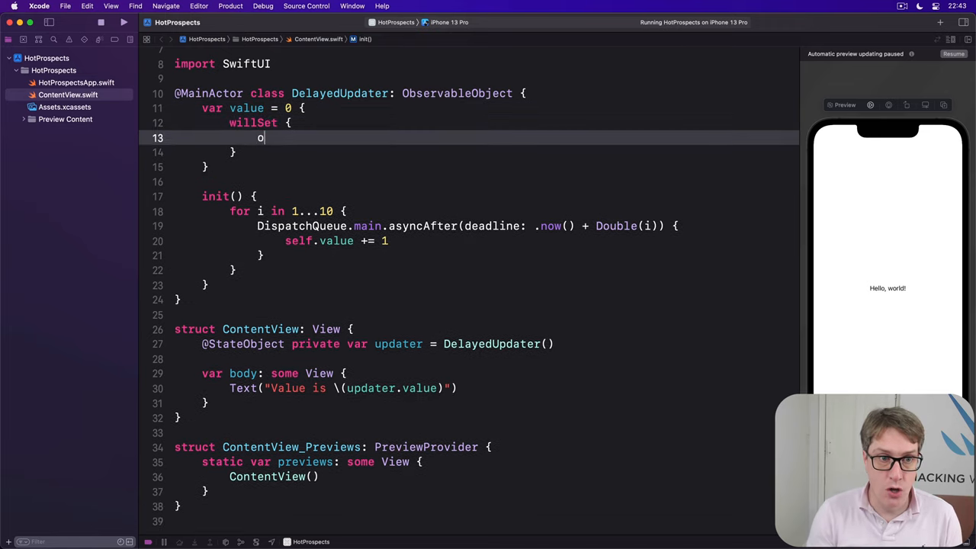
Call objectWillChange.send() inside willSet and rerun to show Value is 10
{"action": "type", "text": "bjectWillChange.sern"}
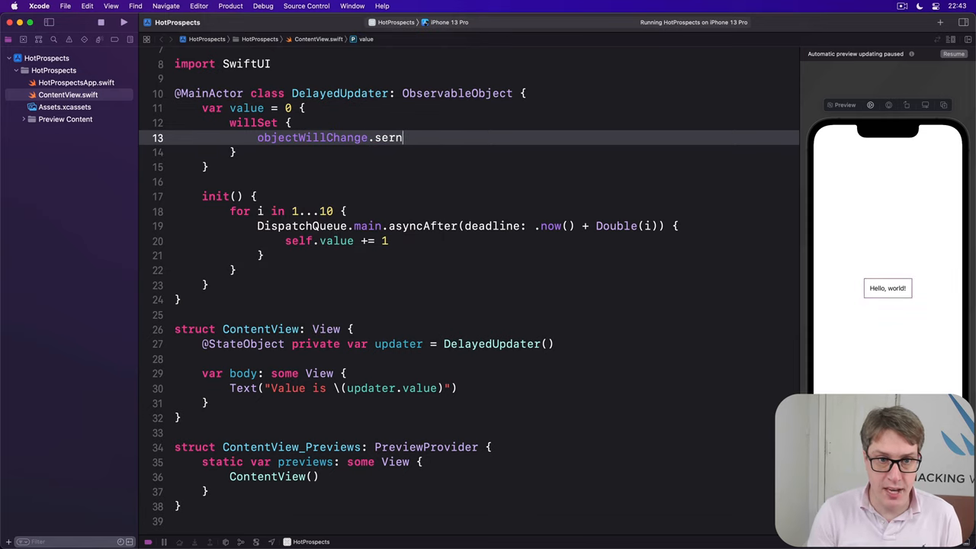
{"action": "type", "text": "d()"}
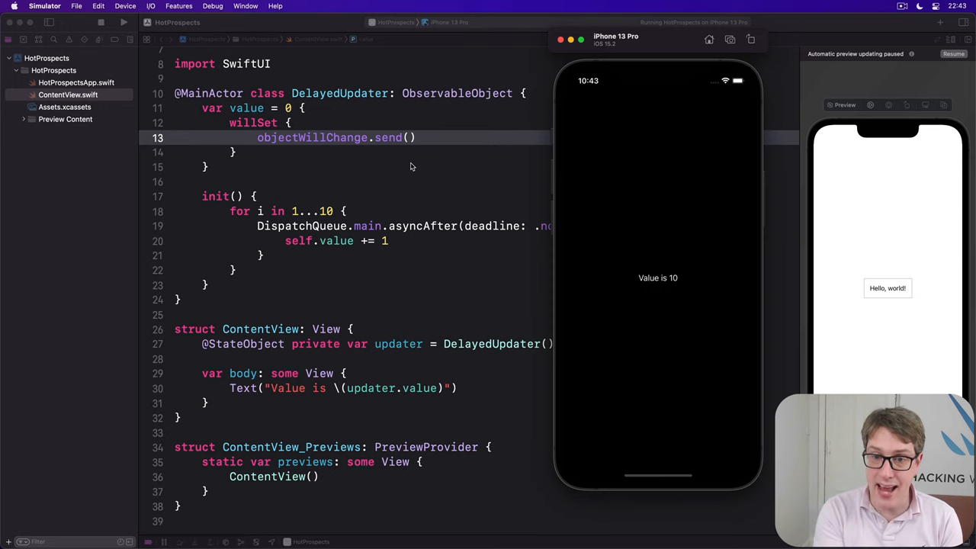
{"action": "mouse_move", "coordinate": [438, 156]}
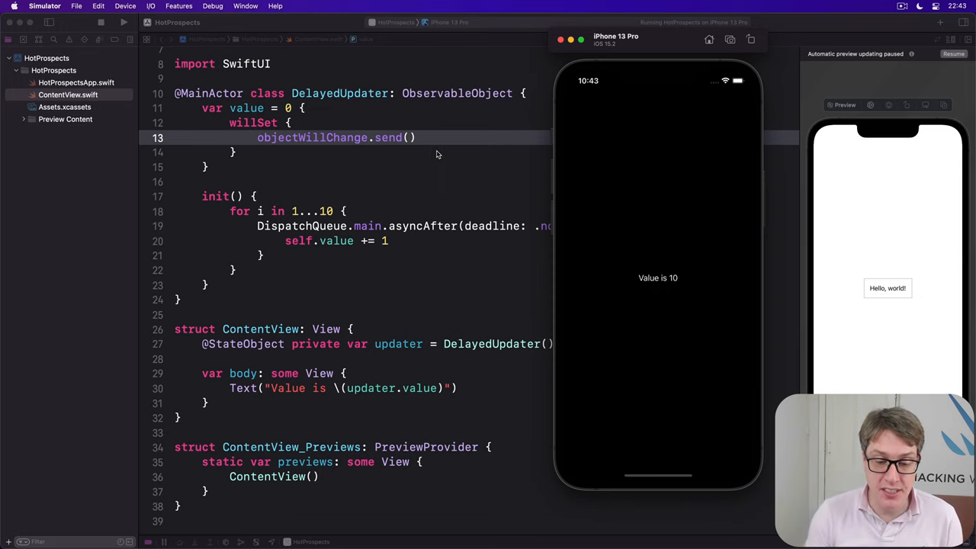